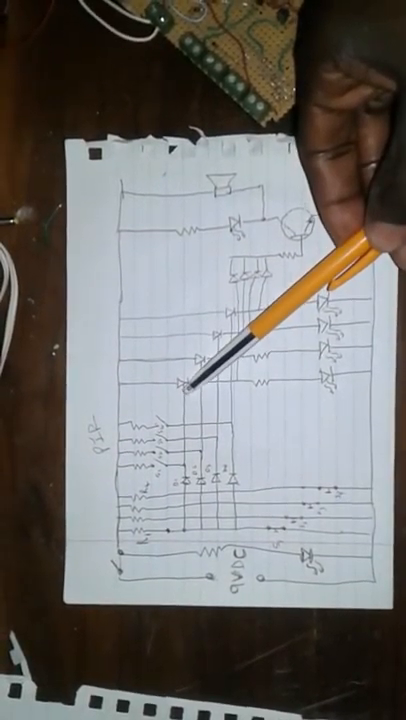
mouse_move(250, 280)
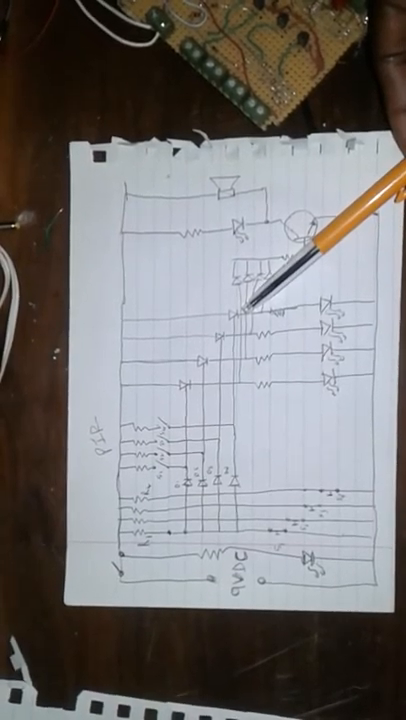